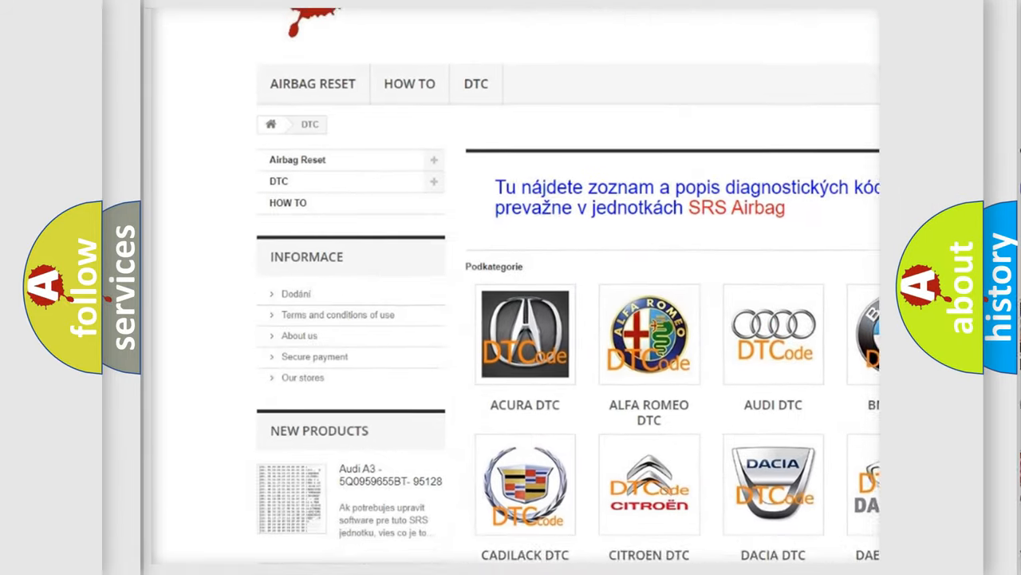
{"action": "scroll", "scroll_direction": "down", "scroll_amount": 3}
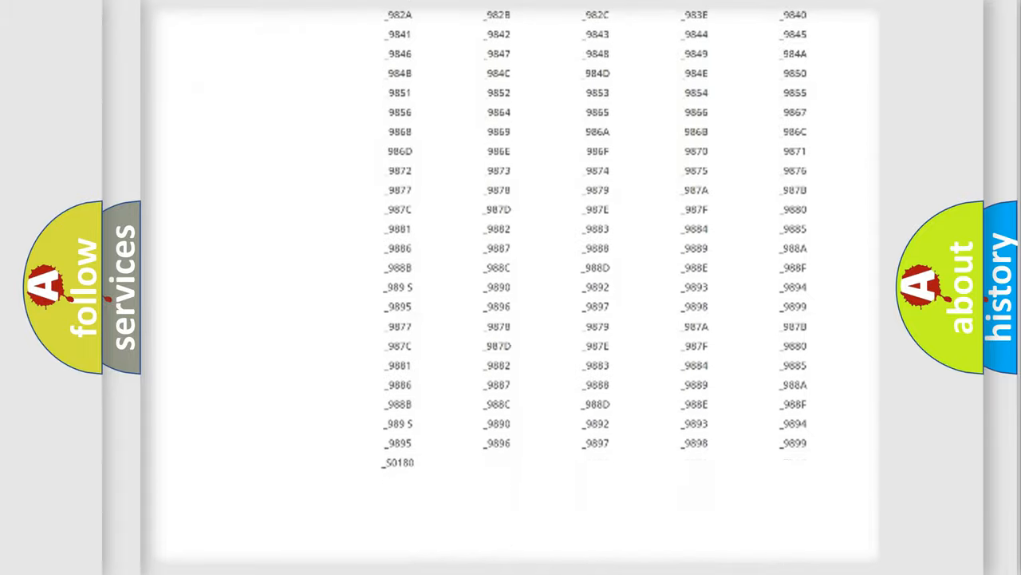
{"action": "scroll", "scroll_direction": "down", "scroll_amount": 3}
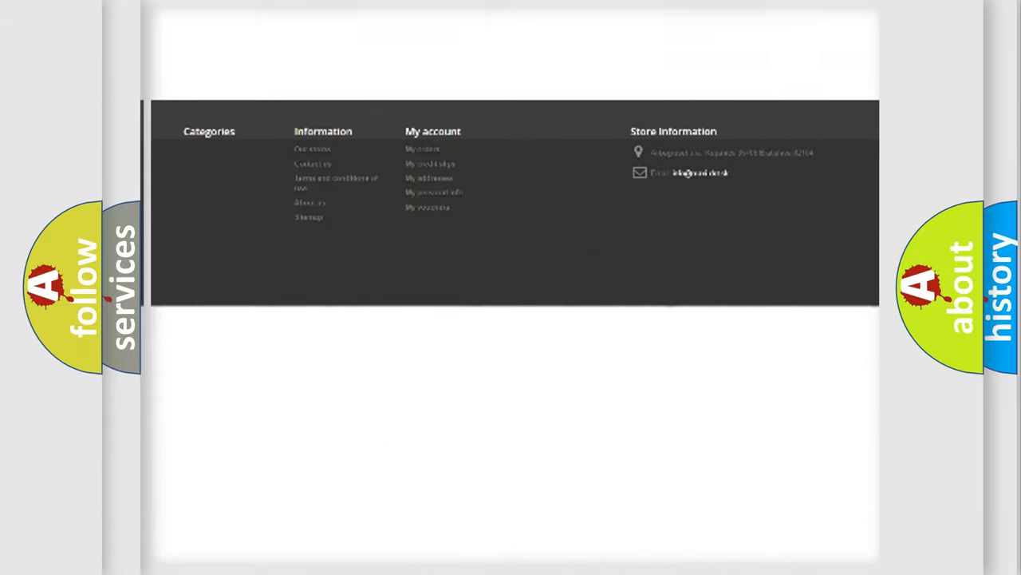